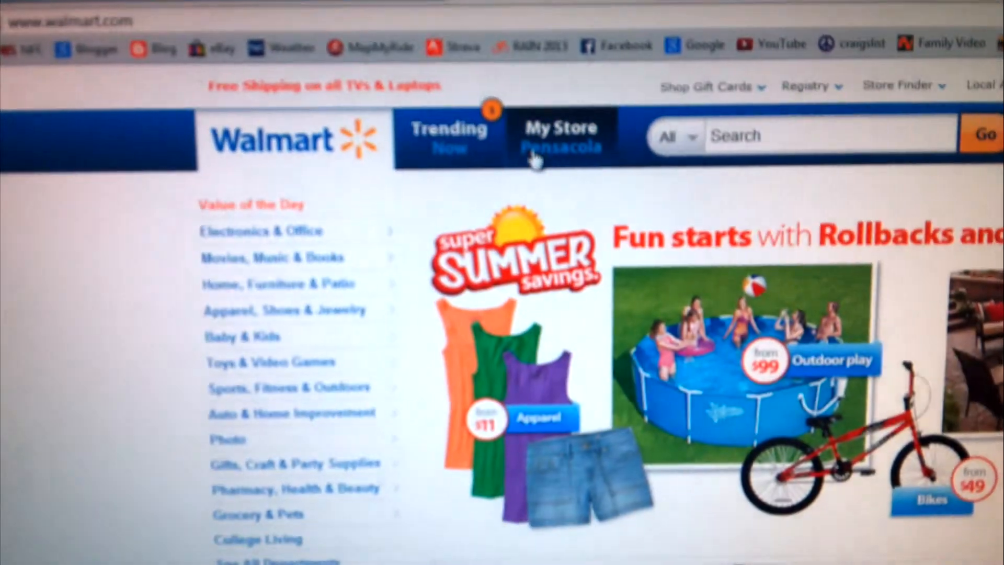
# Step: Open the Pensacola My Store page and scroll to its July 1 – Sept 30 Local Ads
pyautogui.click(562, 134)
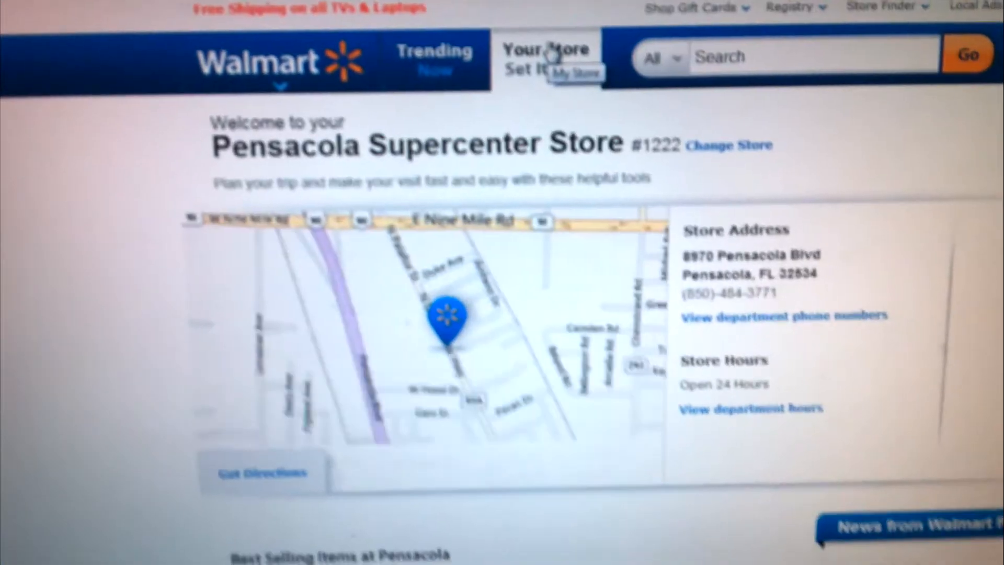
pyautogui.scroll(-3)
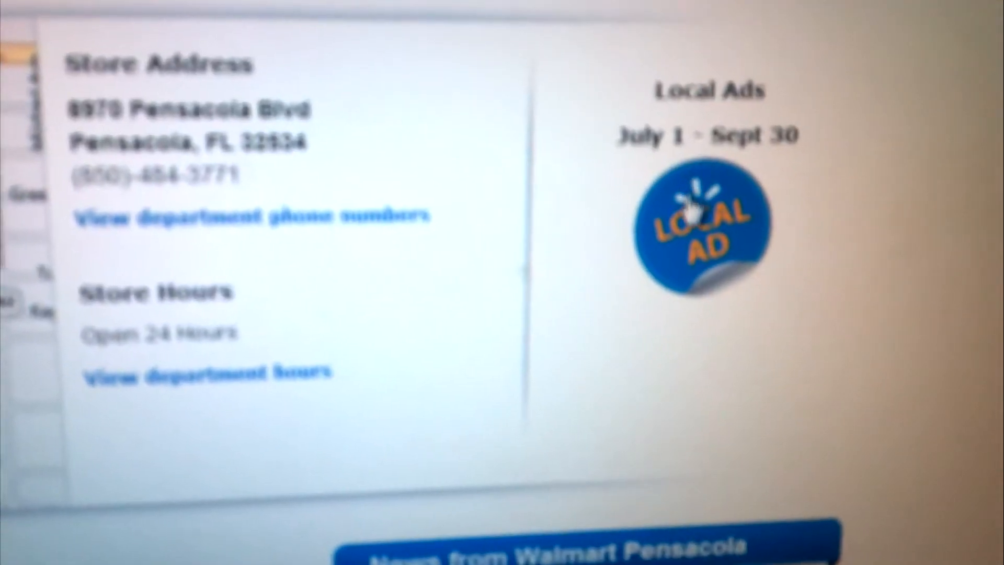
# Step: Open the store's current local ad and scroll to the photo-products page with the $119 GoPro HERO3
pyautogui.click(699, 224)
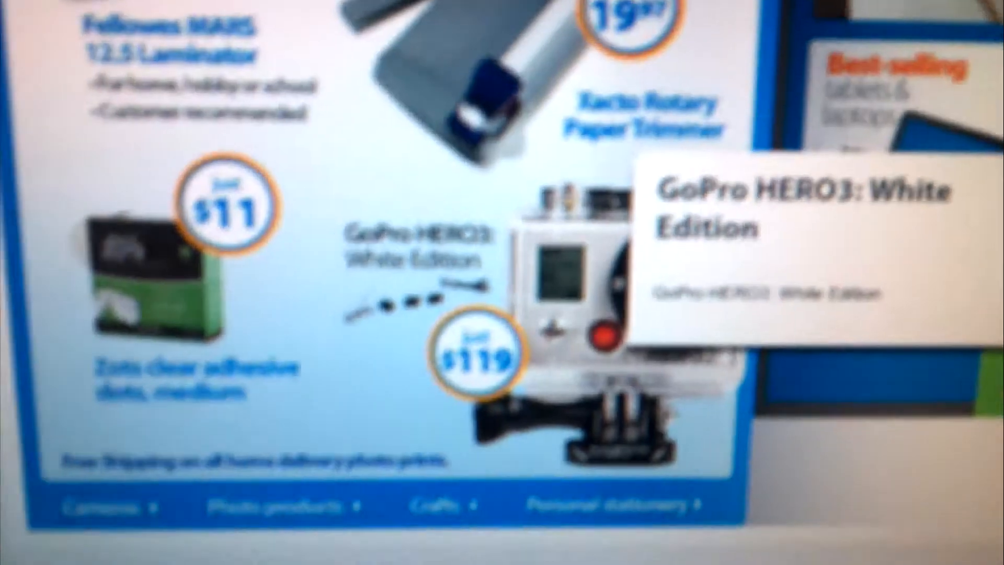
pyautogui.scroll(-3)
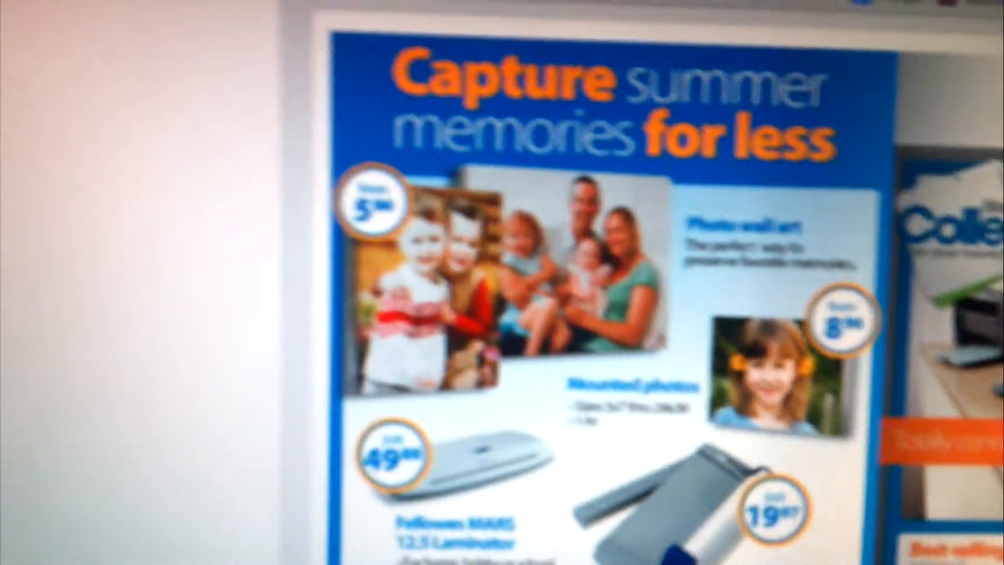
pyautogui.scroll(-3)
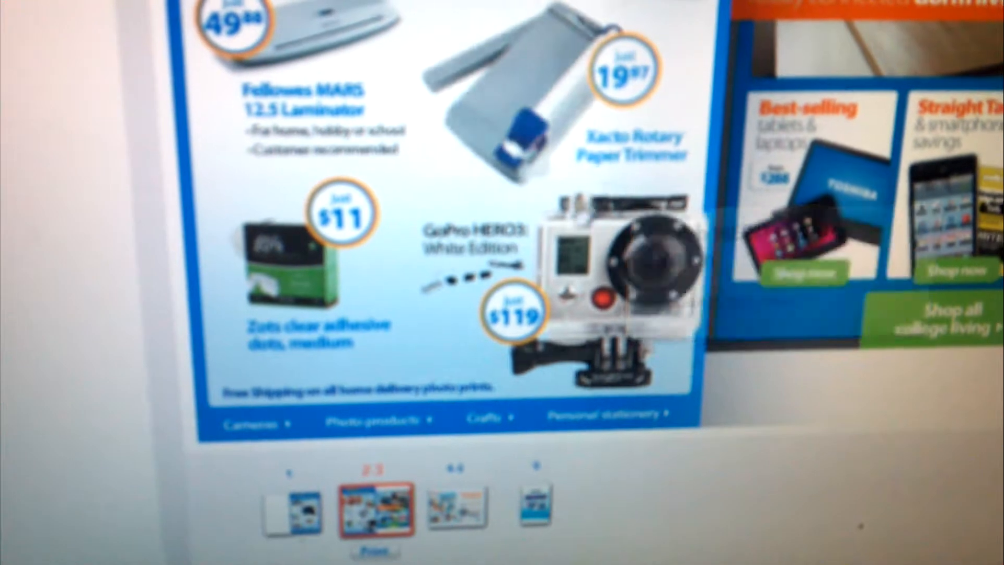